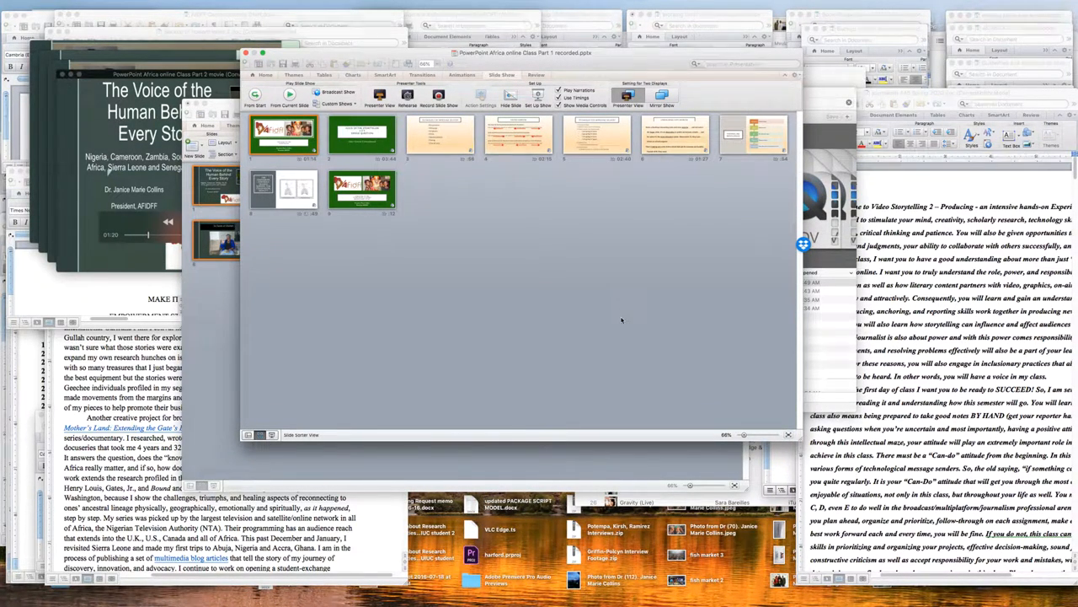
Start the lecture slide show in Presenter View on 'The Voice of the Storyteller' title slide
left_click(254, 94)
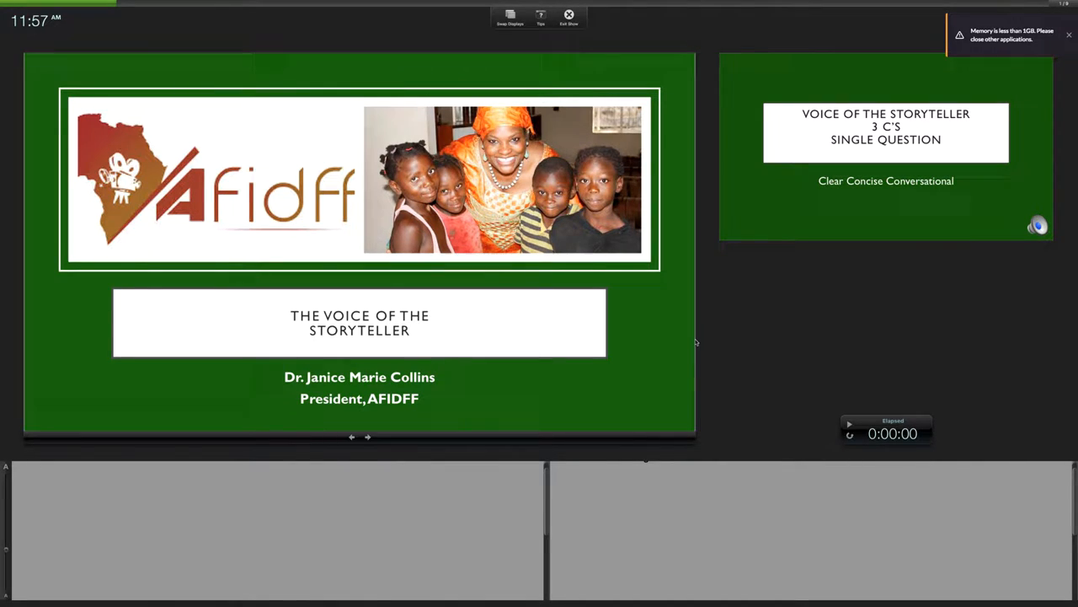
Advance the show to the 'Techniques for Improving Delivery' slide
left_click(1069, 35)
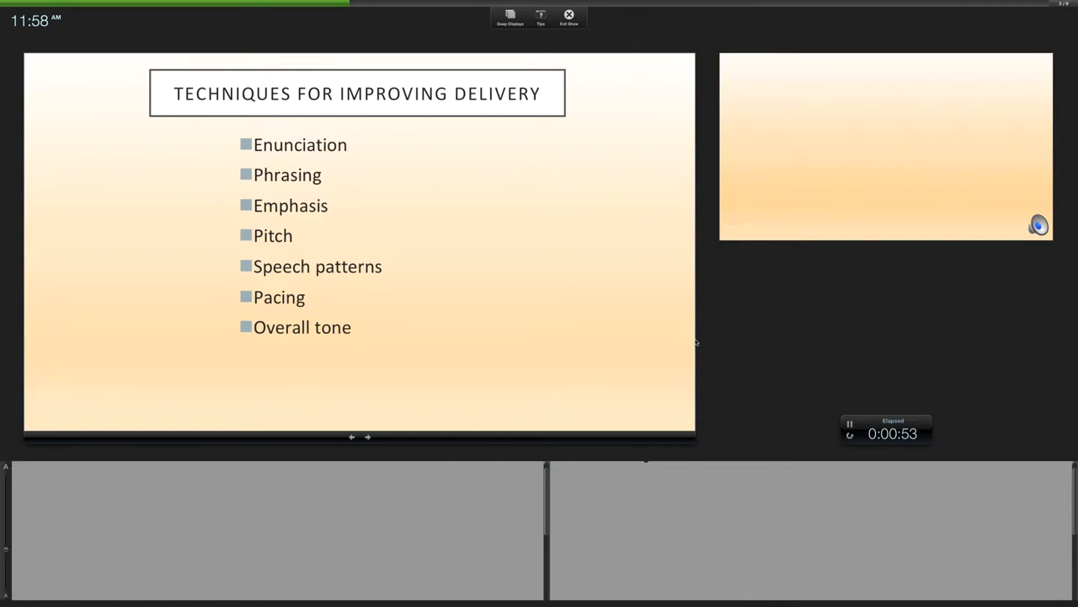
Advance to the 'Pacing Exercise' slide with its three sentence-speed drills
key("Right")
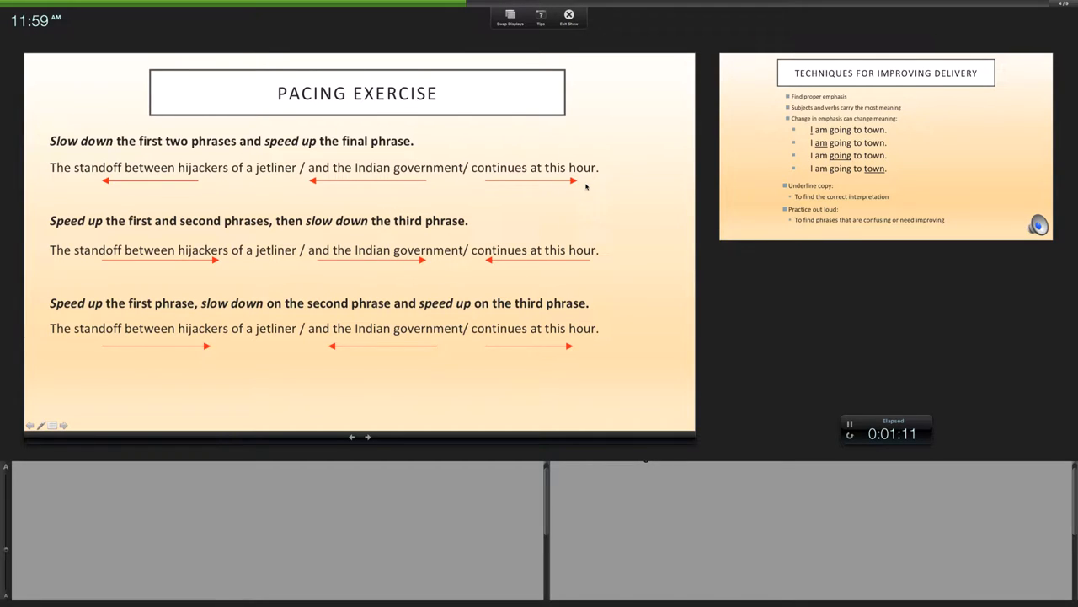
mouse_move(179, 200)
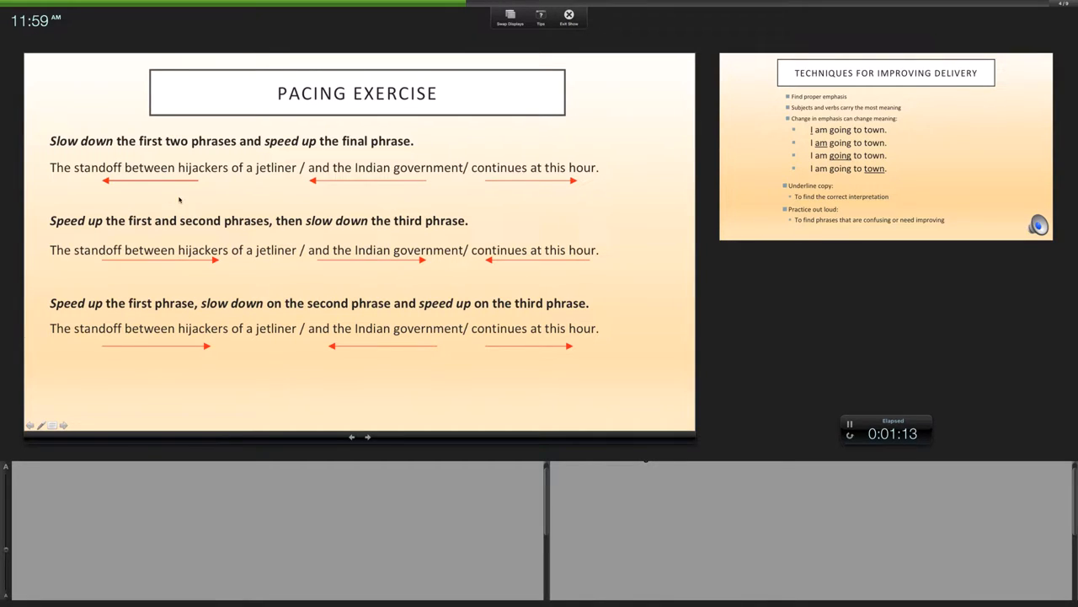
mouse_move(163, 196)
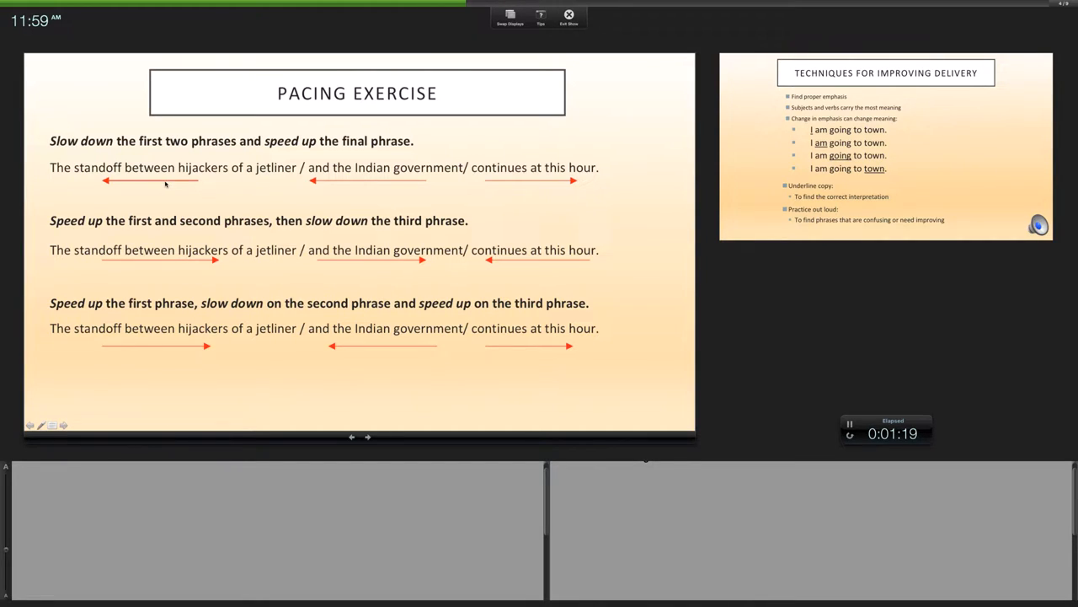
mouse_move(540, 183)
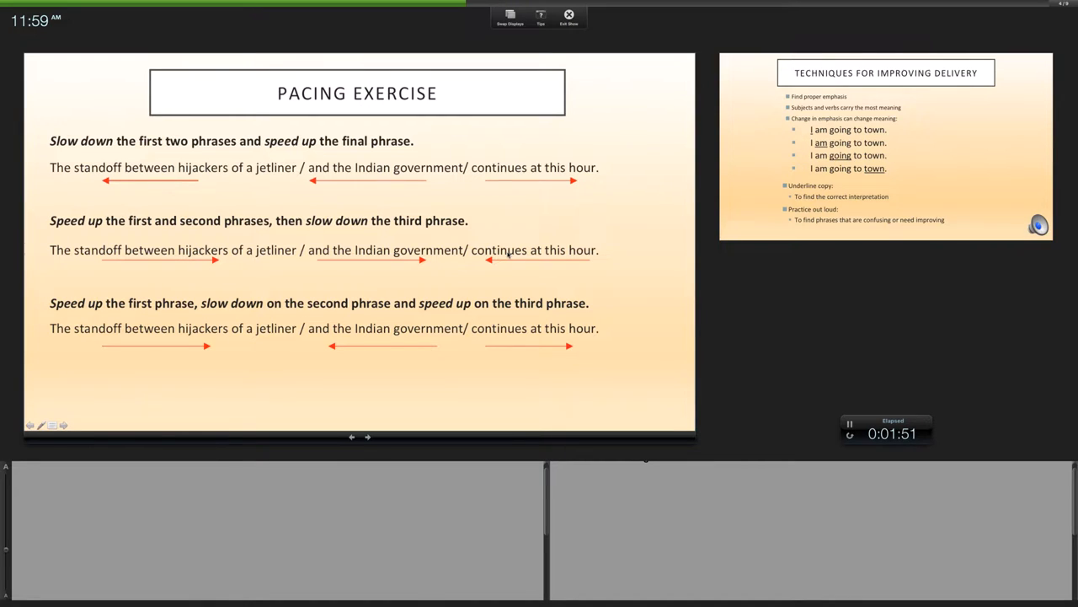
mouse_move(123, 269)
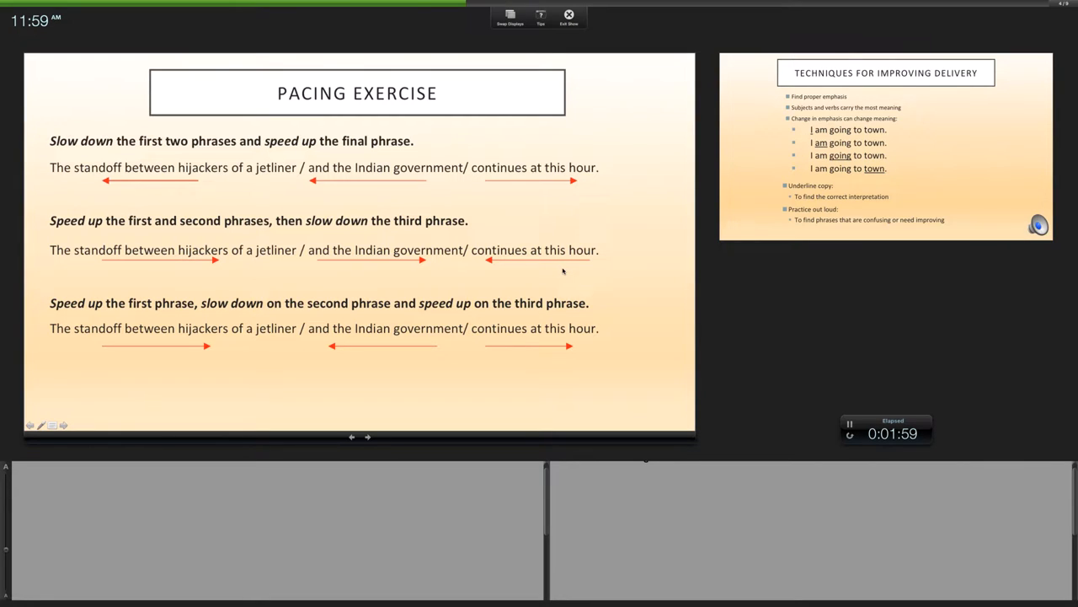
mouse_move(337, 167)
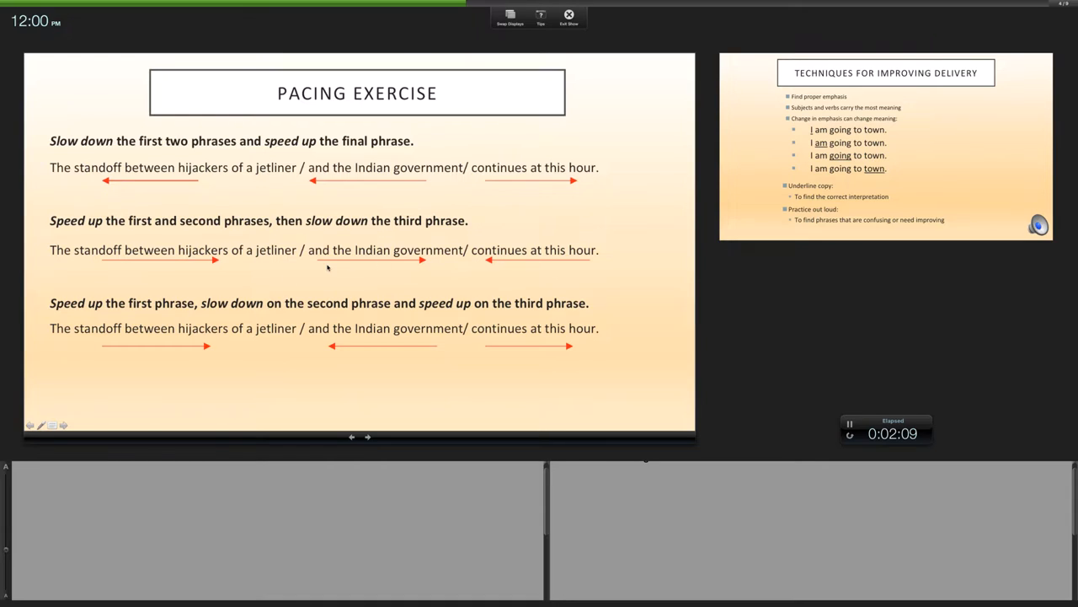
mouse_move(432, 268)
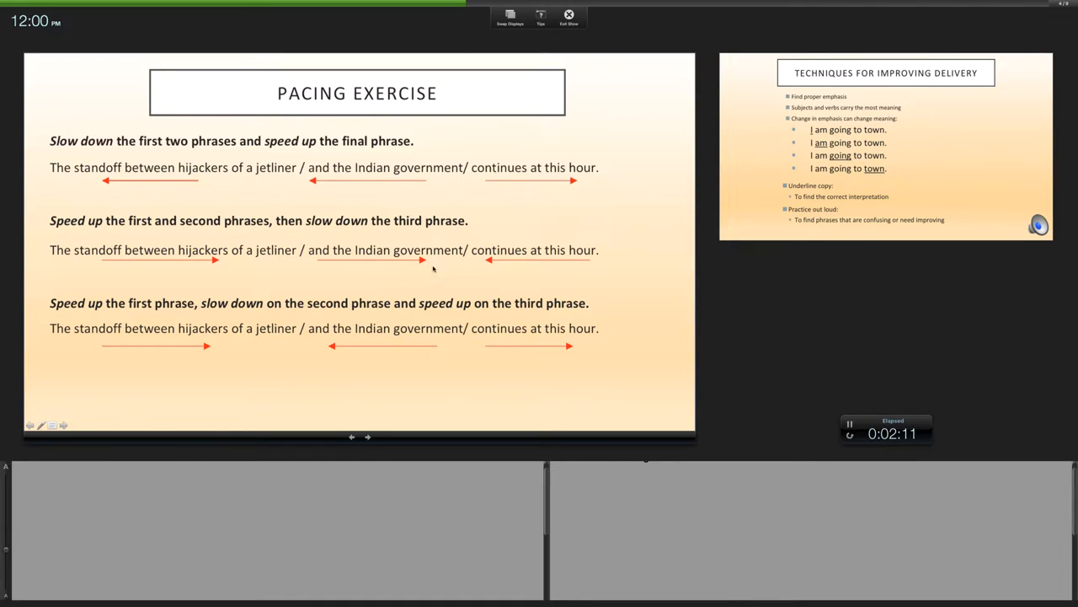
mouse_move(104, 191)
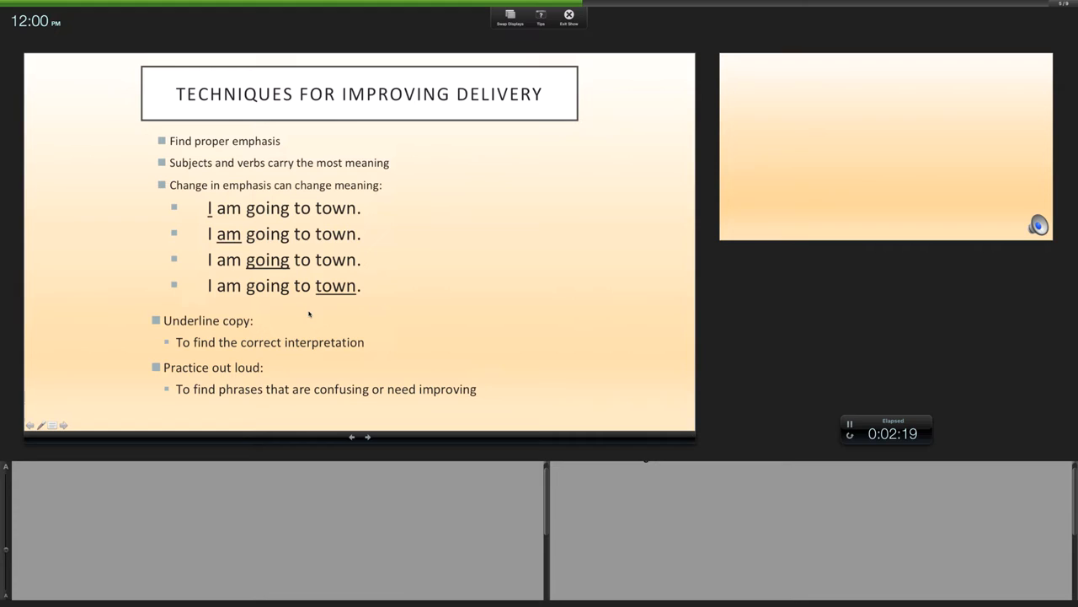
mouse_move(211, 220)
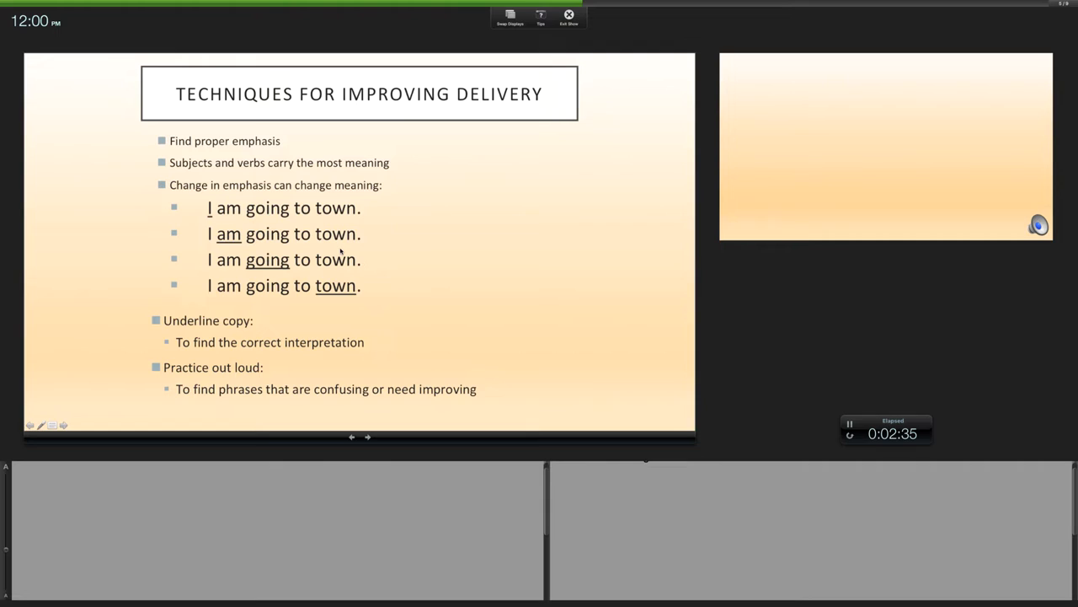
mouse_move(284, 279)
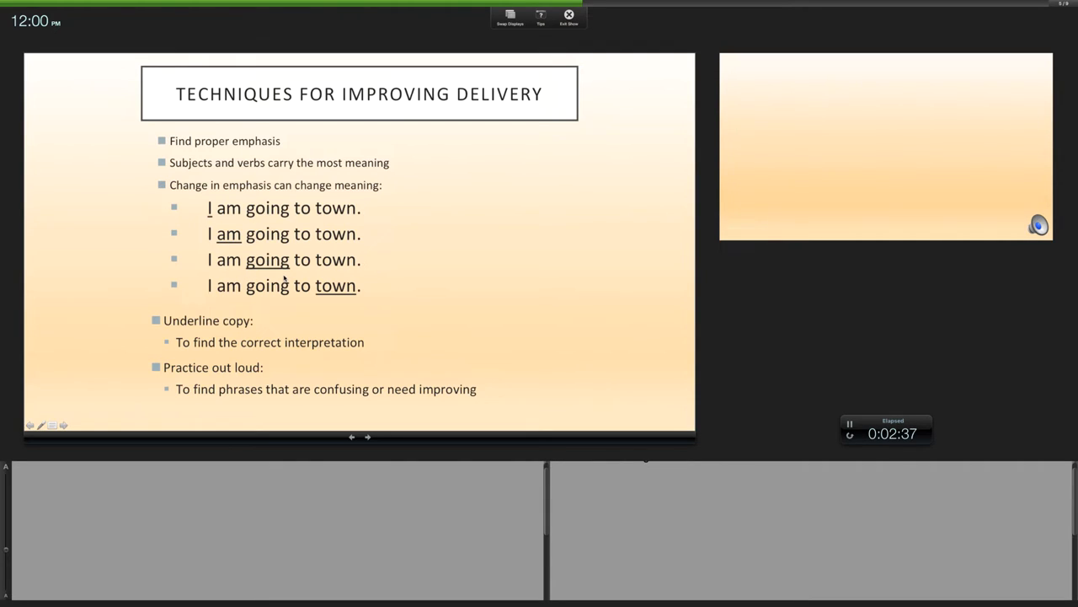
mouse_move(350, 301)
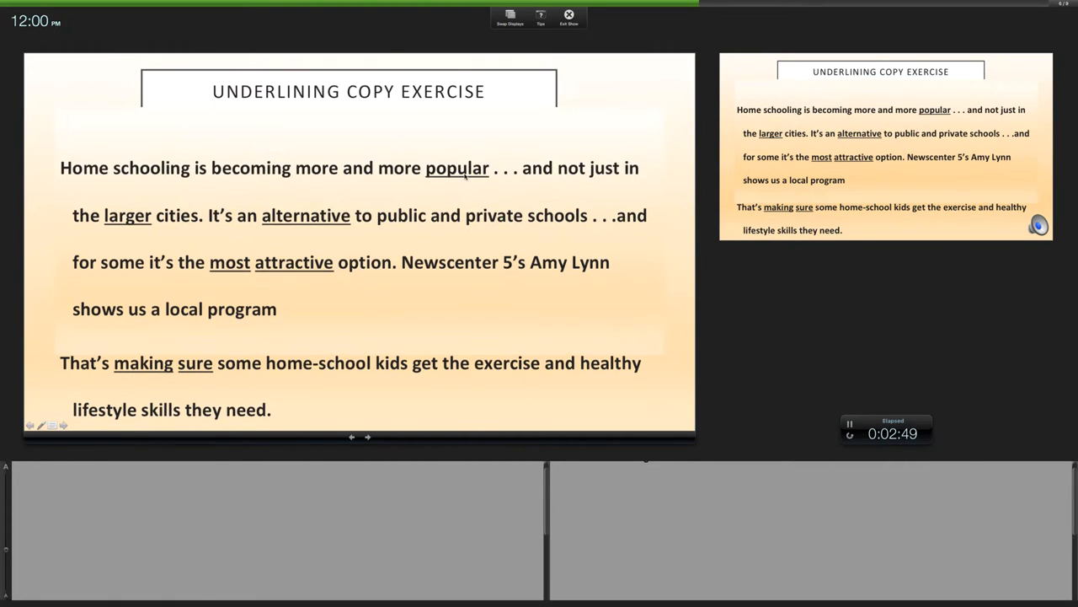
mouse_move(225, 225)
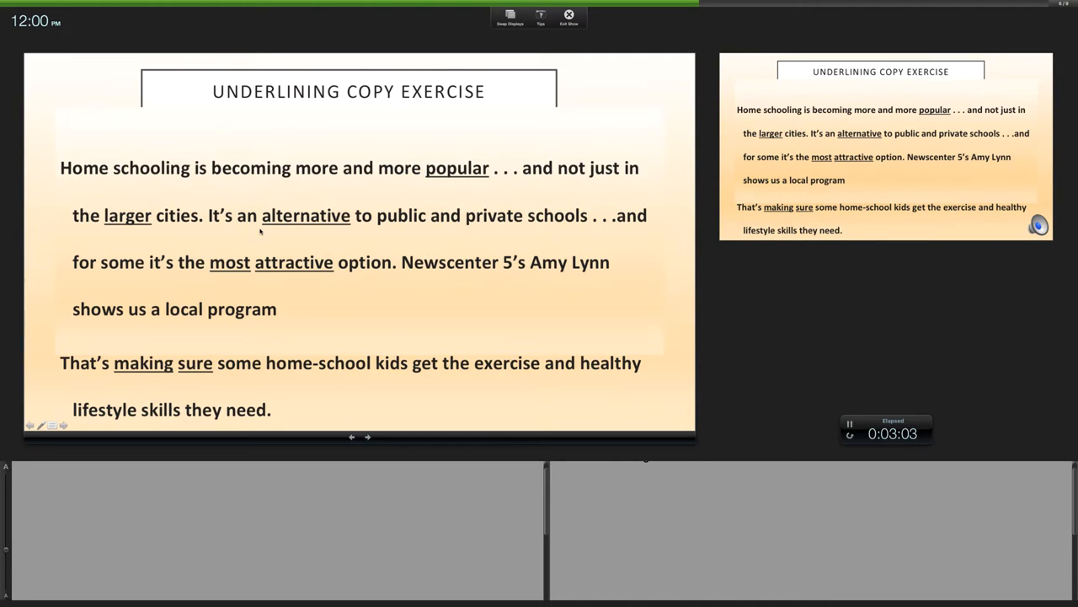
mouse_move(462, 242)
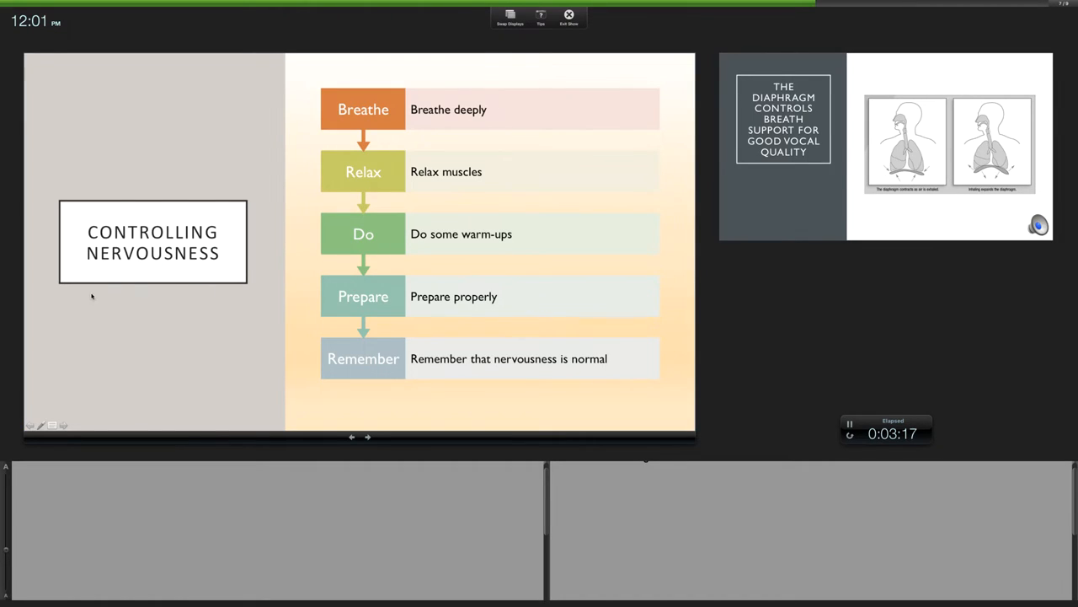
mouse_move(171, 291)
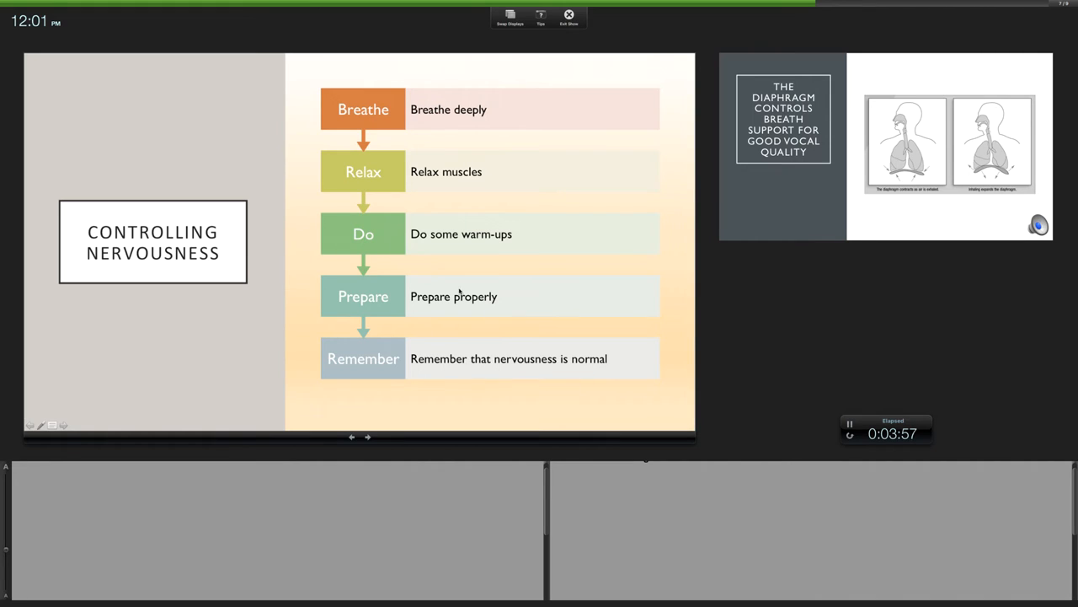
mouse_move(481, 299)
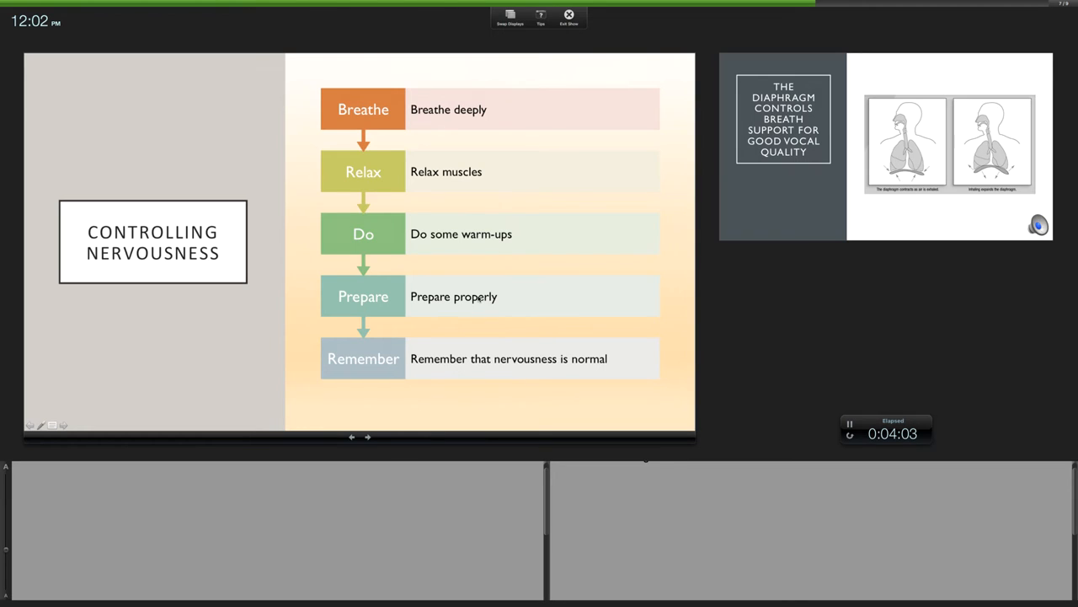
mouse_move(480, 305)
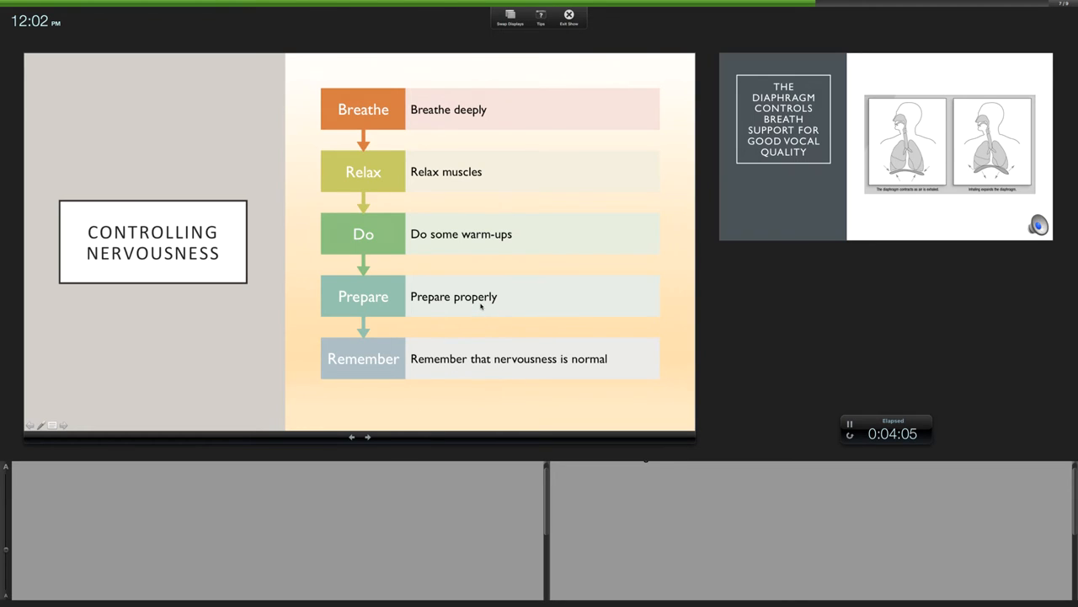
mouse_move(505, 386)
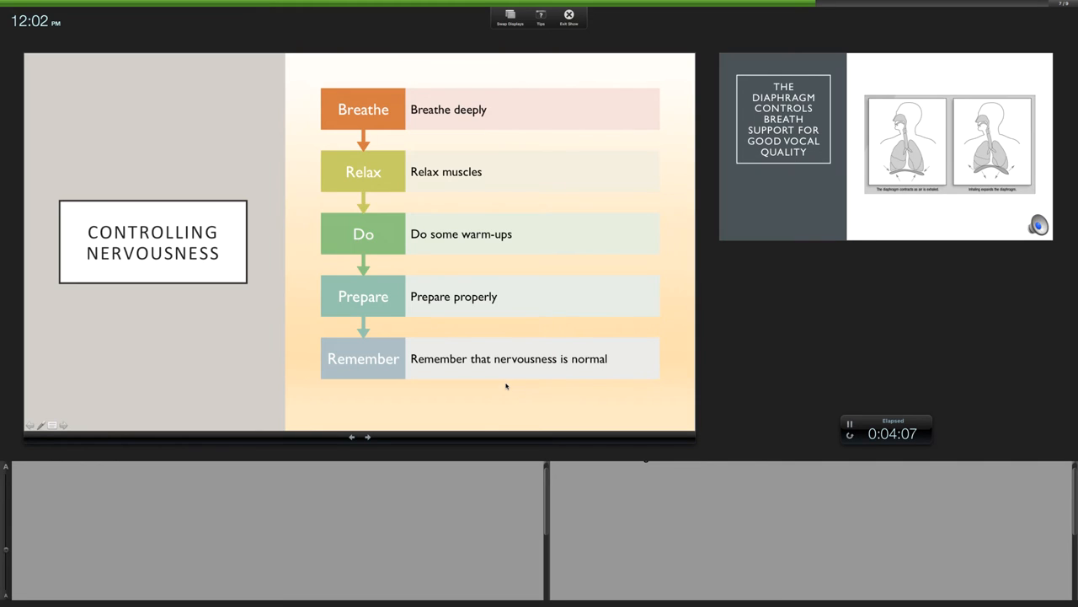
Advance past 'Controlling Nervousness' to the diaphragm breath-support slide
left_click(367, 436)
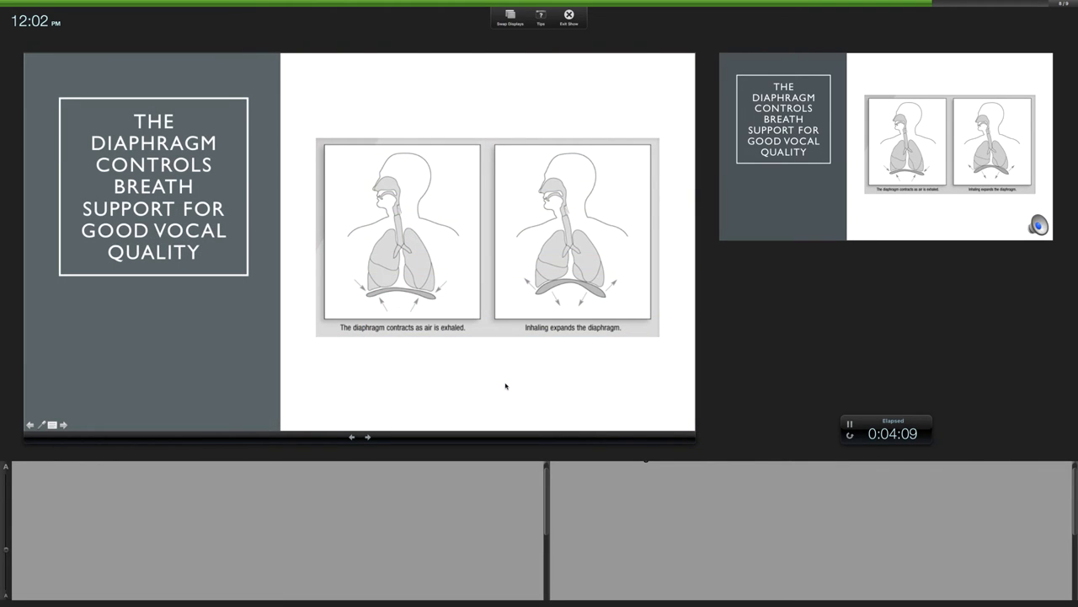